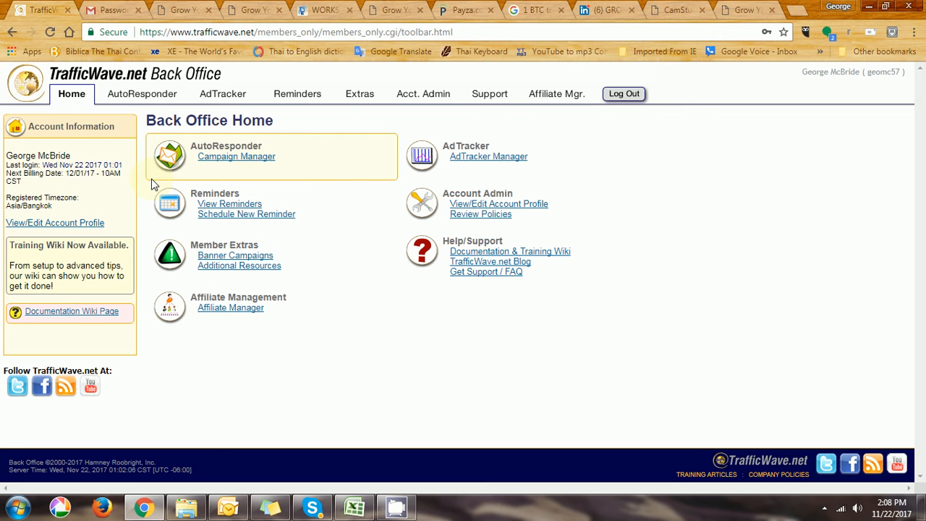
mouse_move(167, 174)
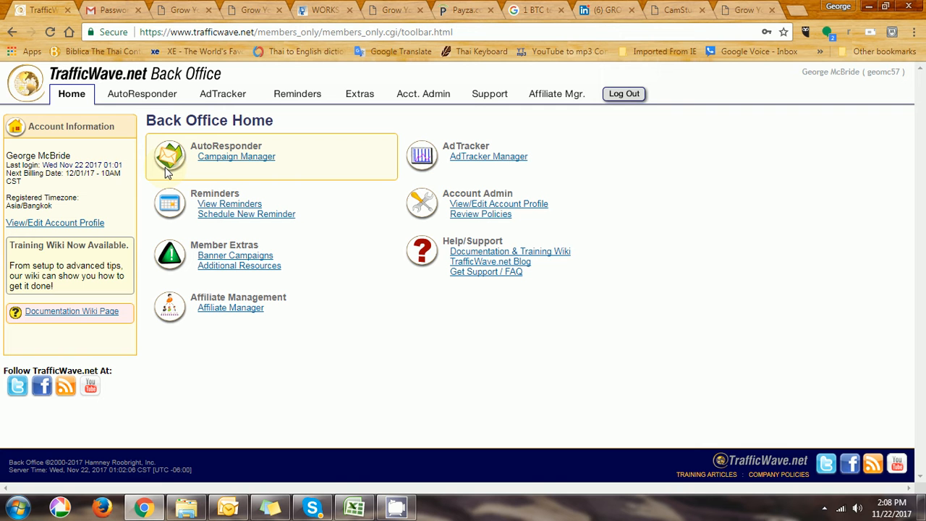
mouse_move(236, 156)
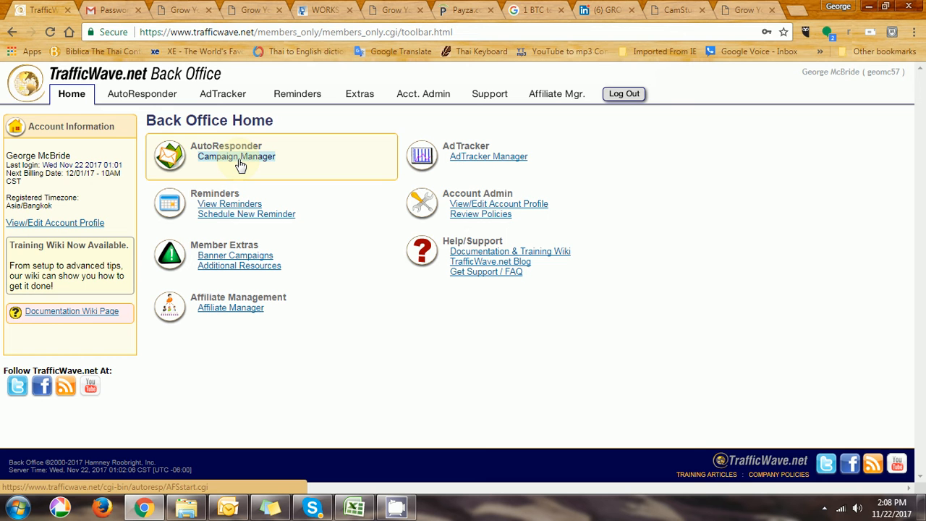
Step: Open the AutoResponder Campaign Manager from Back Office Home
left_click(236, 156)
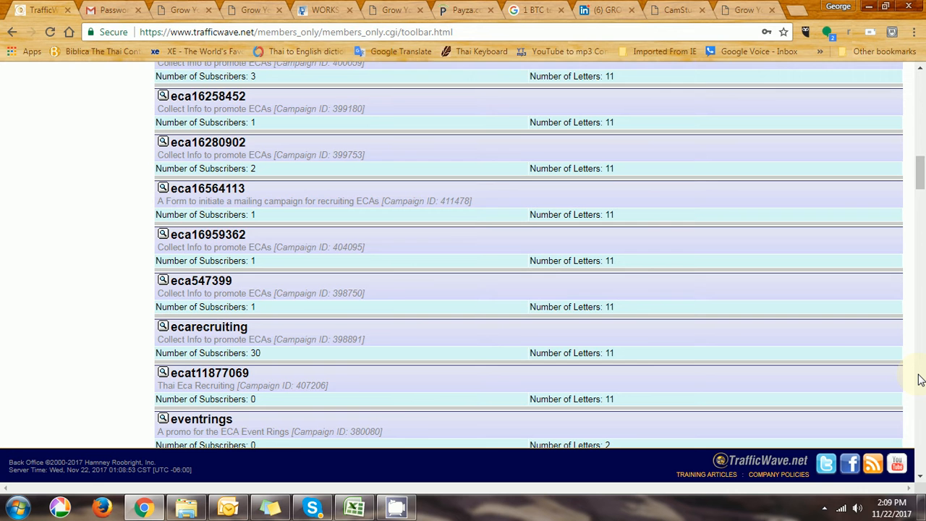
Step: Show the Letters of the 'stream' campaign from its View Campaign menu
scroll("down", 3)
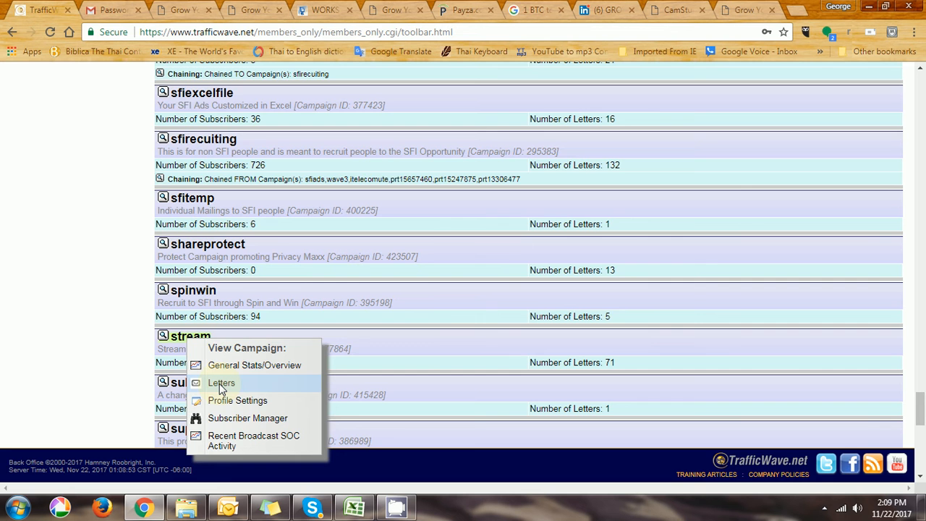
left_click(221, 383)
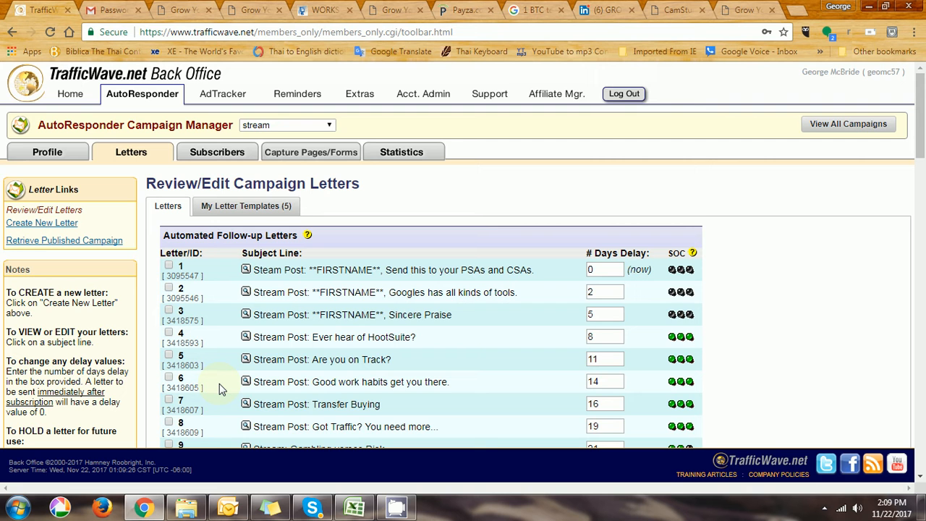
Step: Open stream letter 1 in the Letter Editor
left_click(392, 269)
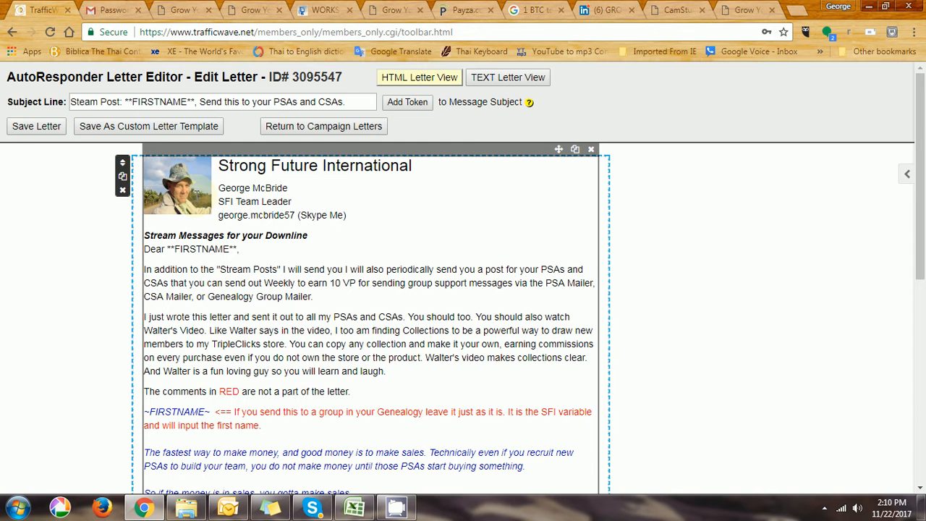
Step: Open Image Properties for the signature photo, then bring up the Start menu
double_click(176, 184)
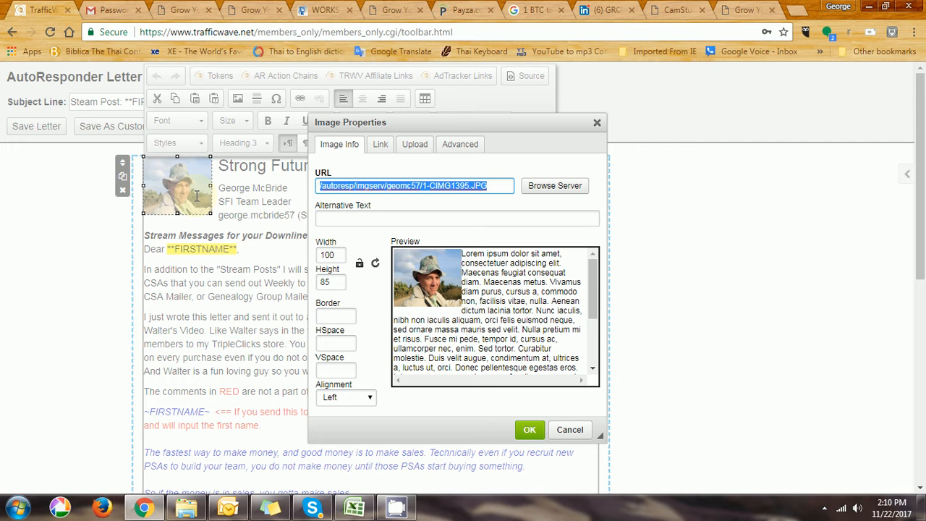
mouse_move(667, 113)
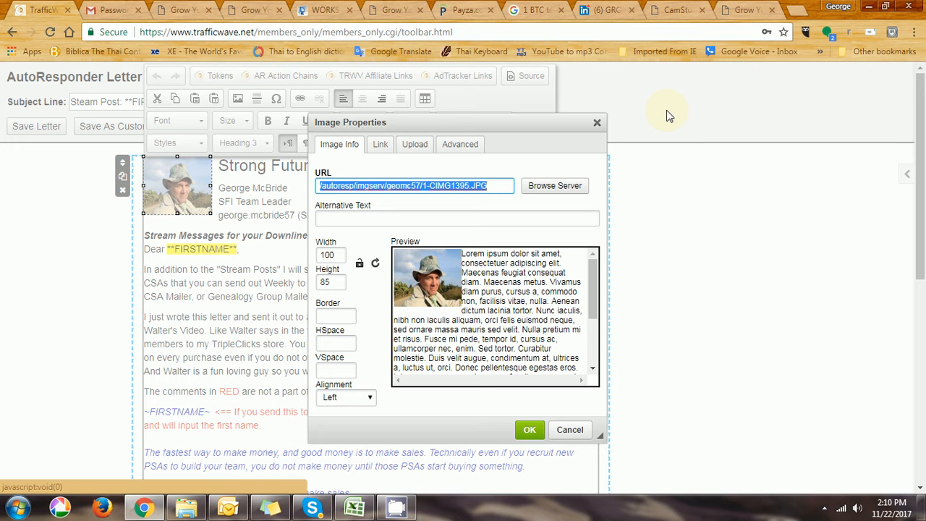
left_click(11, 506)
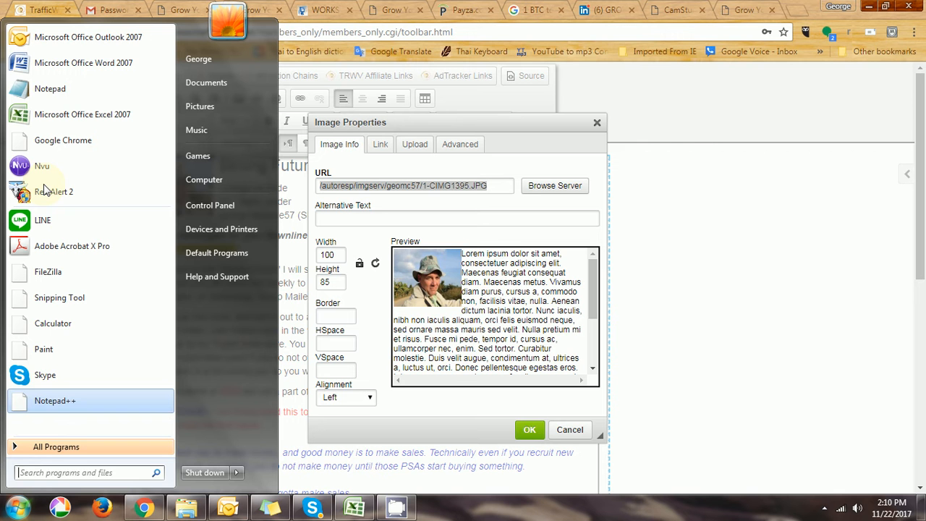
mouse_move(49, 89)
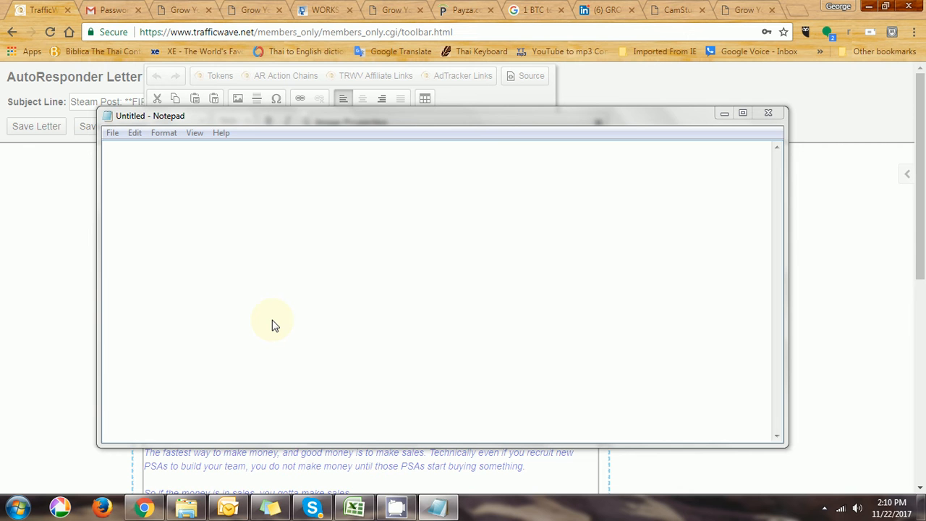
mouse_move(244, 296)
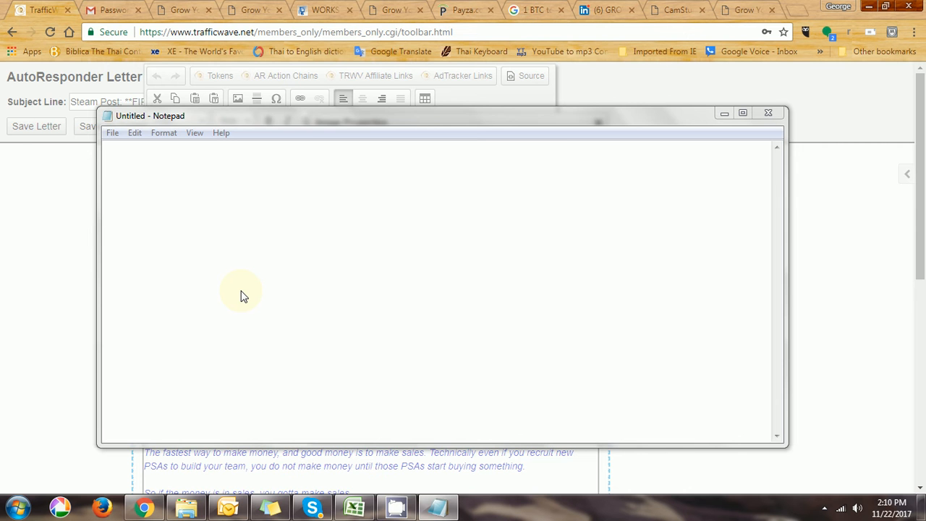
Step: Open 'Scrap list.txt' in Notepad by searching 'scrap' in the File Open dialog
left_click(112, 132)
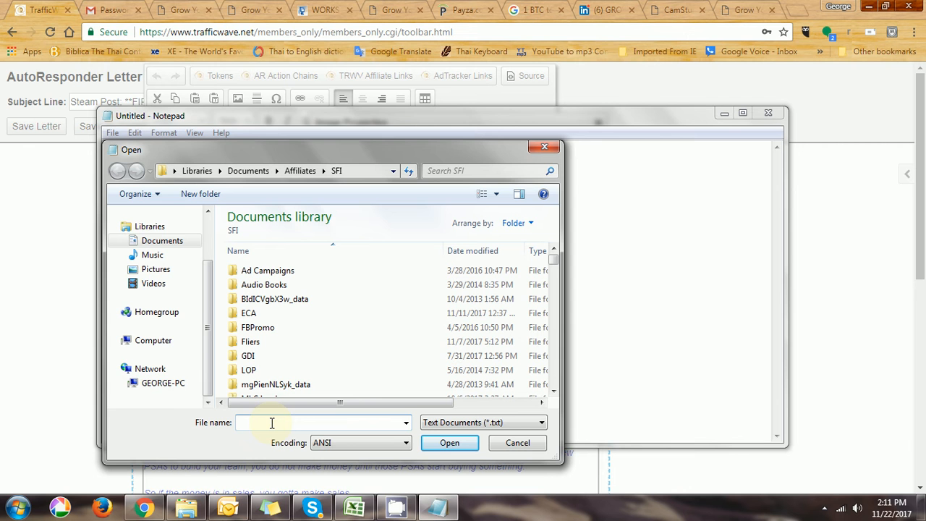
type("st")
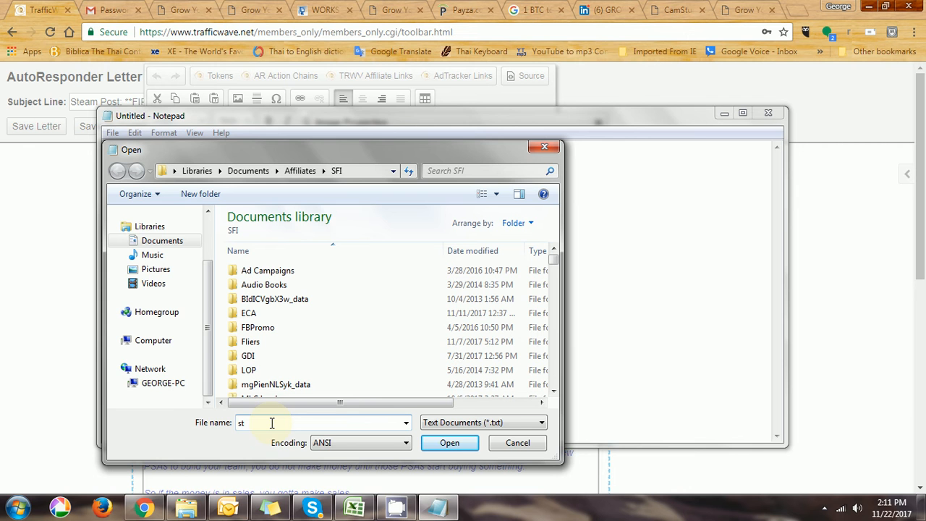
type("crap")
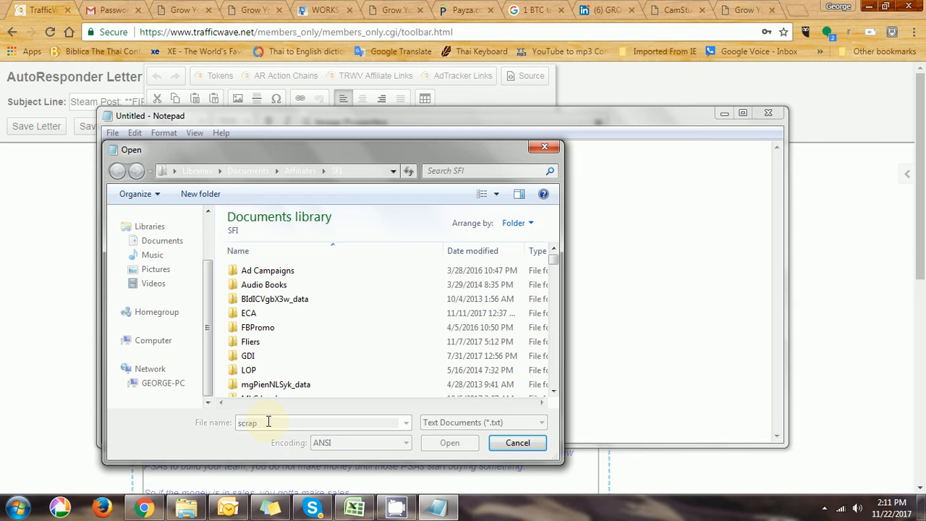
type("scrap")
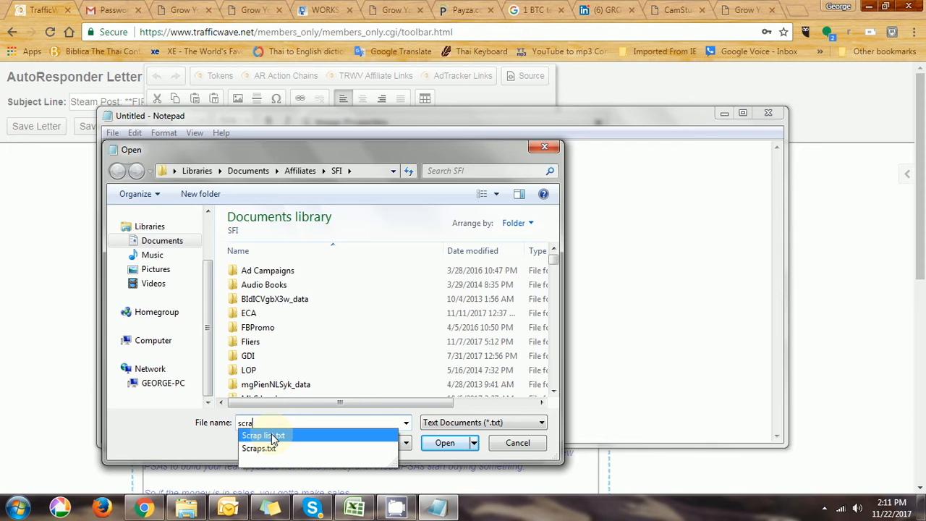
left_click(444, 442)
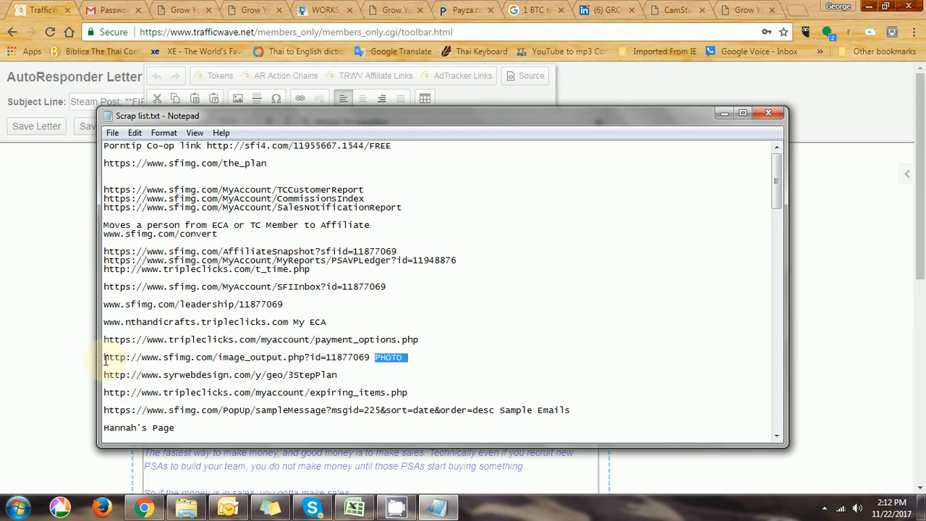
Step: Select the sfimg image_output photo URL line in Notepad
left_click_drag(103, 357, 369, 357)
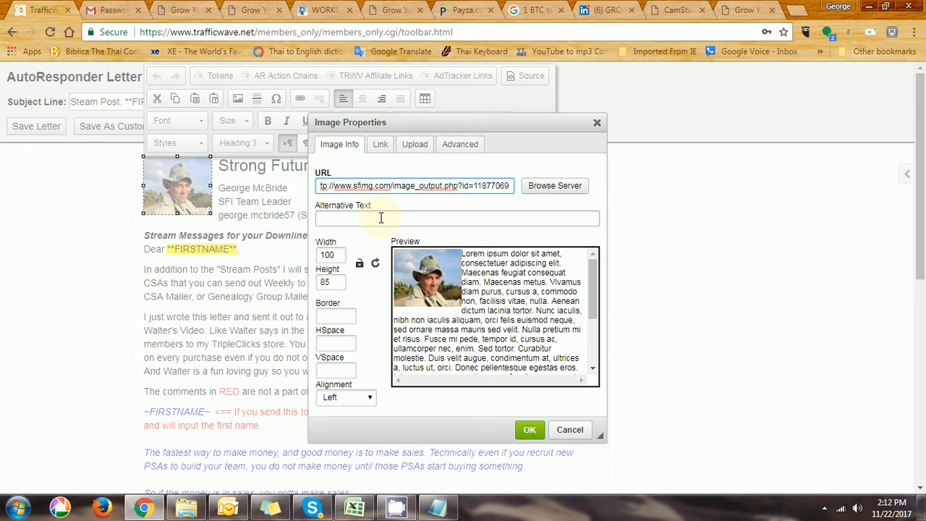
Step: Enter 'My Photo' as the photo's alternative text
type("My Photo")
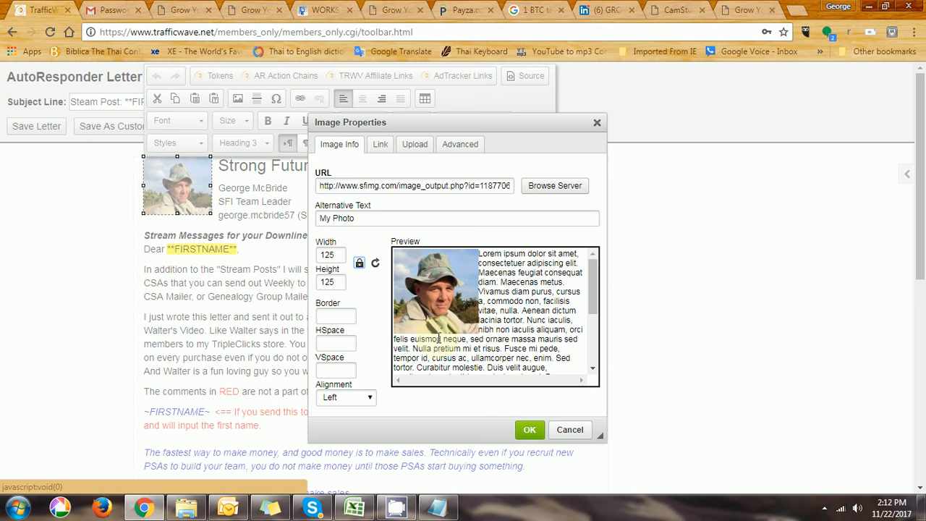
mouse_move(455, 280)
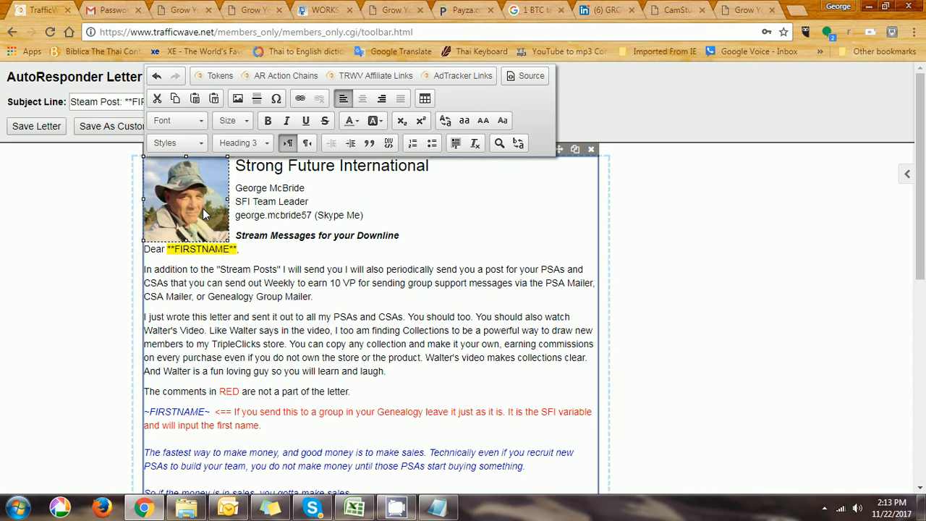
Step: Reopen Image Properties and set alternative text 'My Photo', size 125 by 125, border 1
double_click(185, 199)
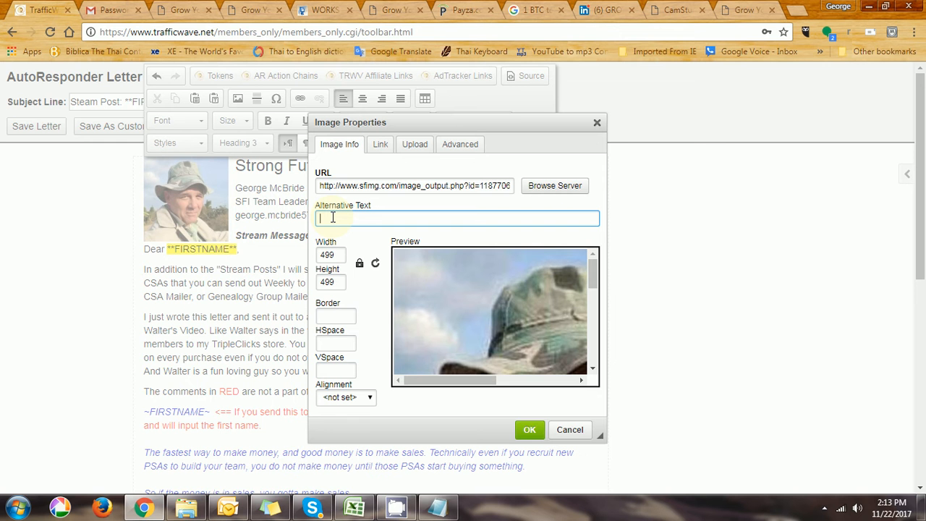
type("My Photo")
left_click(335, 316)
type("1")
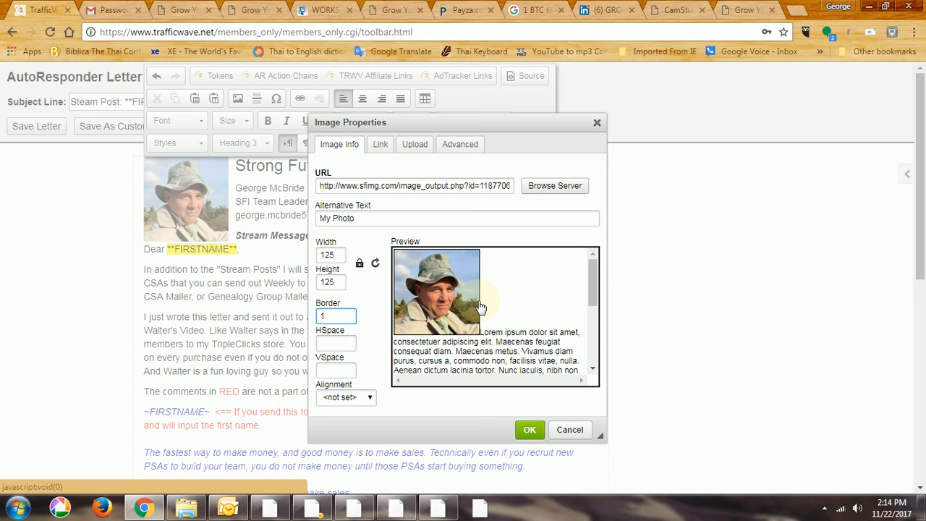
left_click(335, 343)
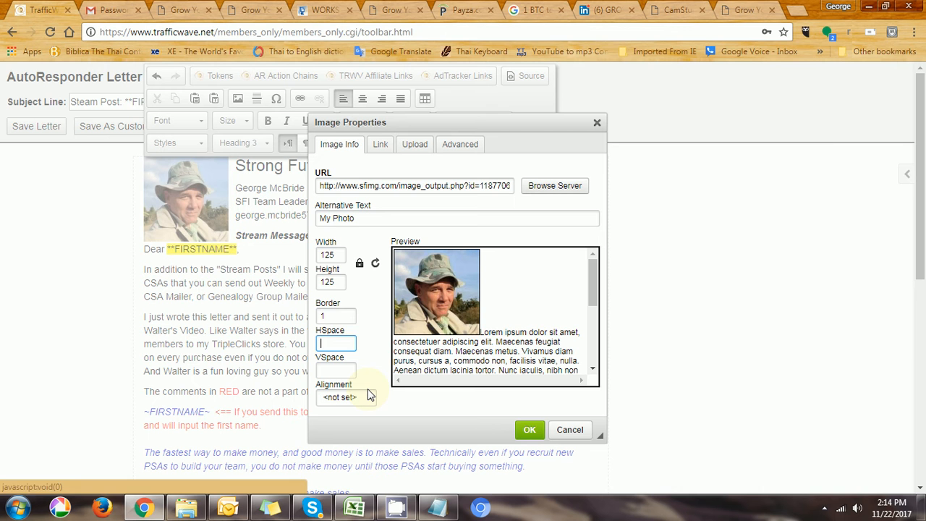
Step: Right-align the photo with HSpace and VSpace of 3 and apply
left_click(347, 396)
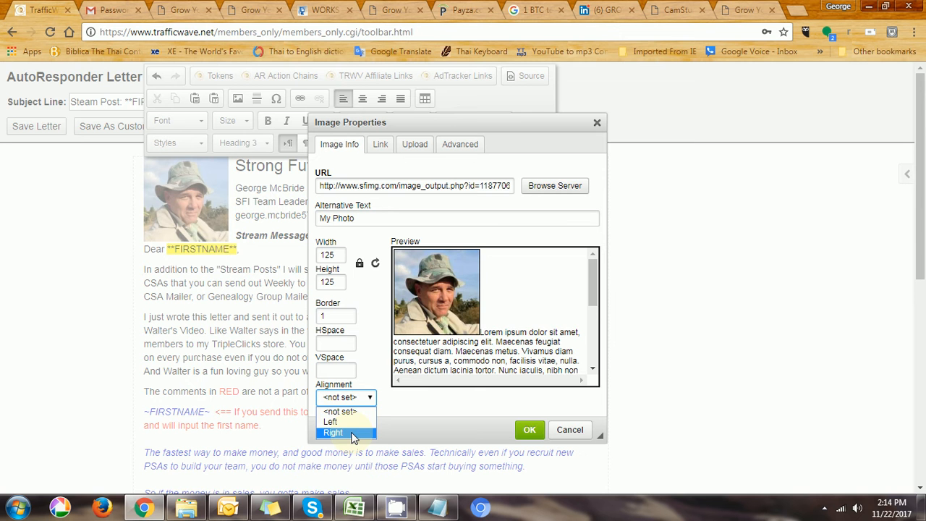
left_click(334, 432)
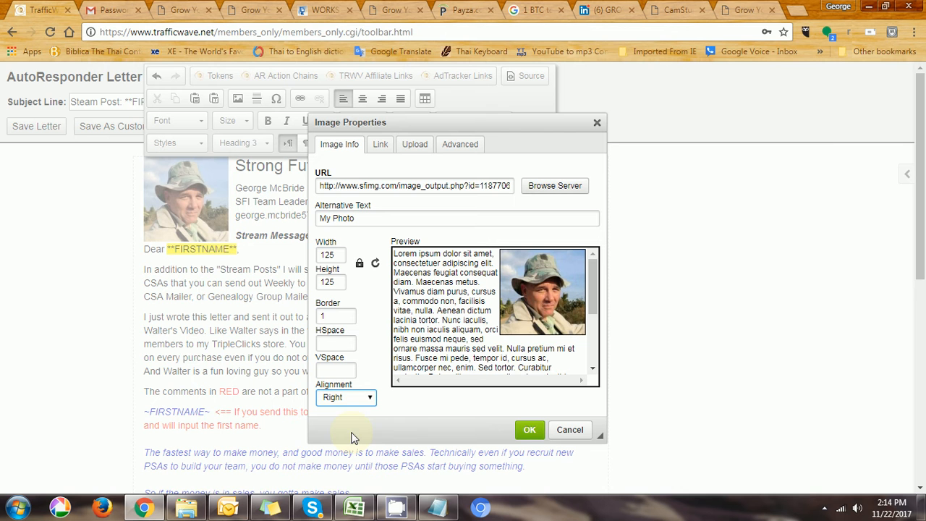
mouse_move(499, 327)
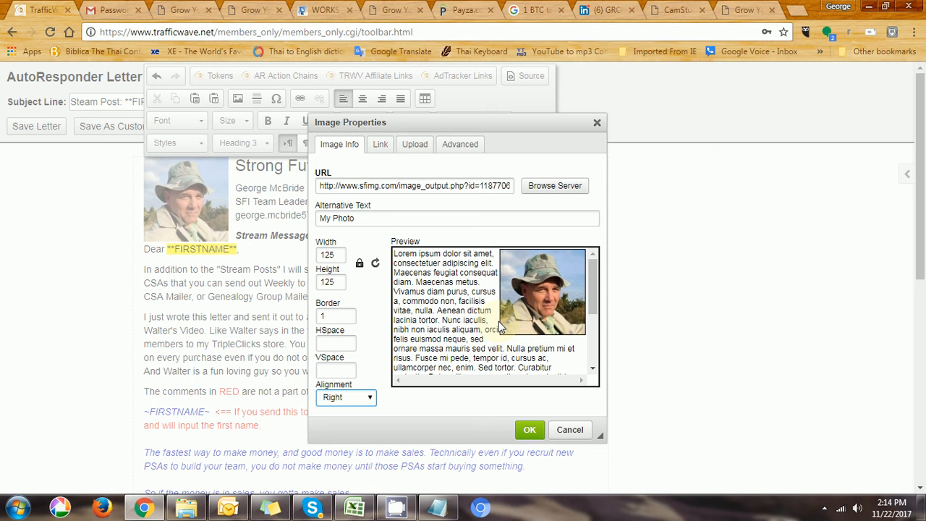
type("3")
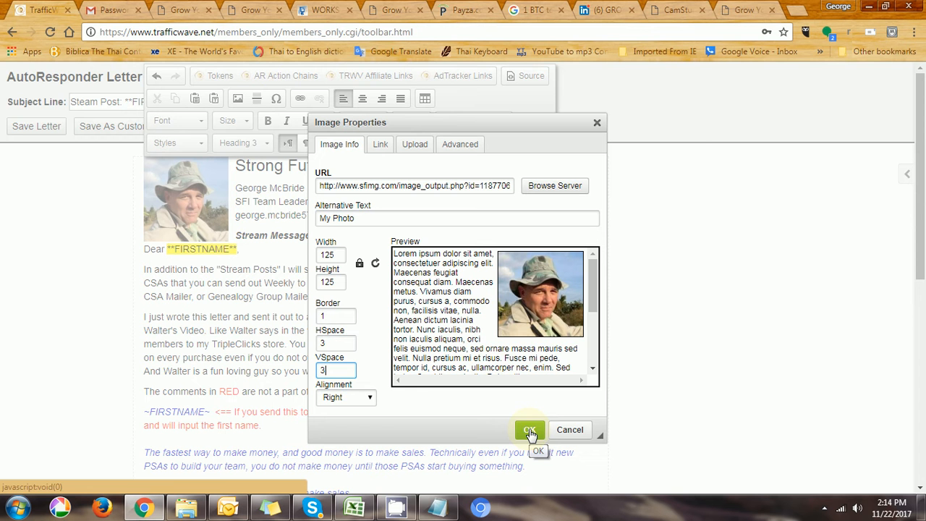
left_click(530, 429)
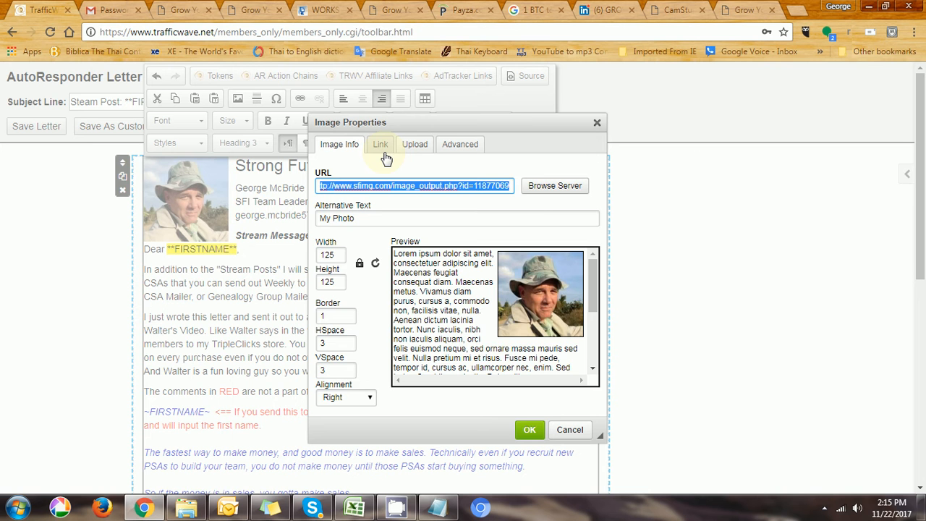
Step: Switch Image Properties to the Link tab
left_click(380, 144)
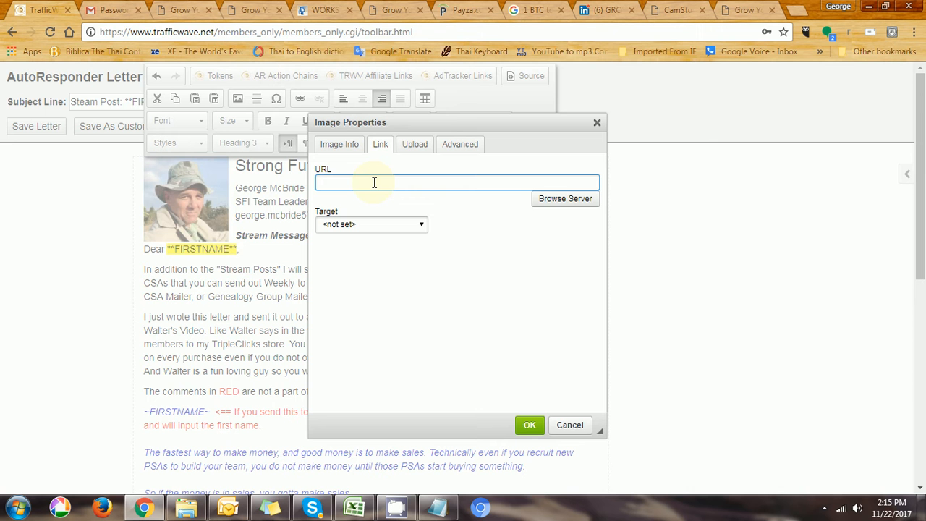
type("http://finally.profitsonline.com")
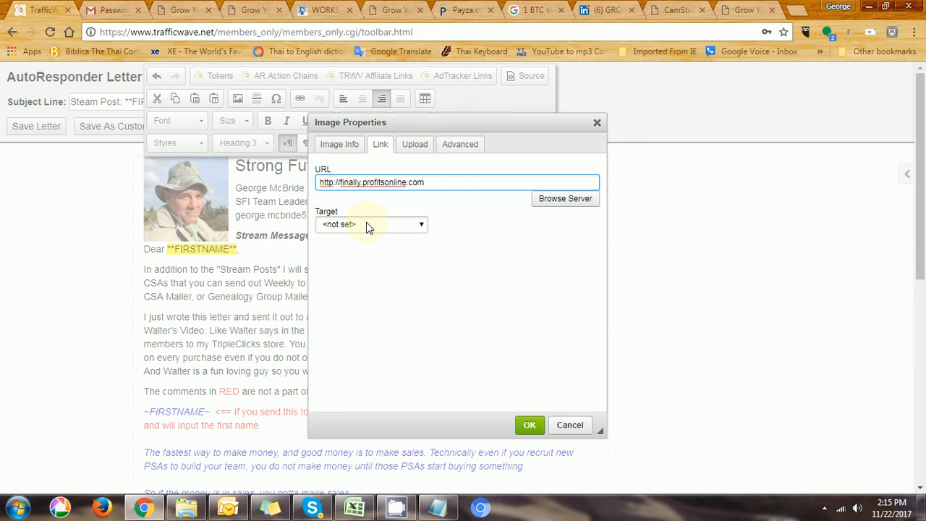
left_click(371, 224)
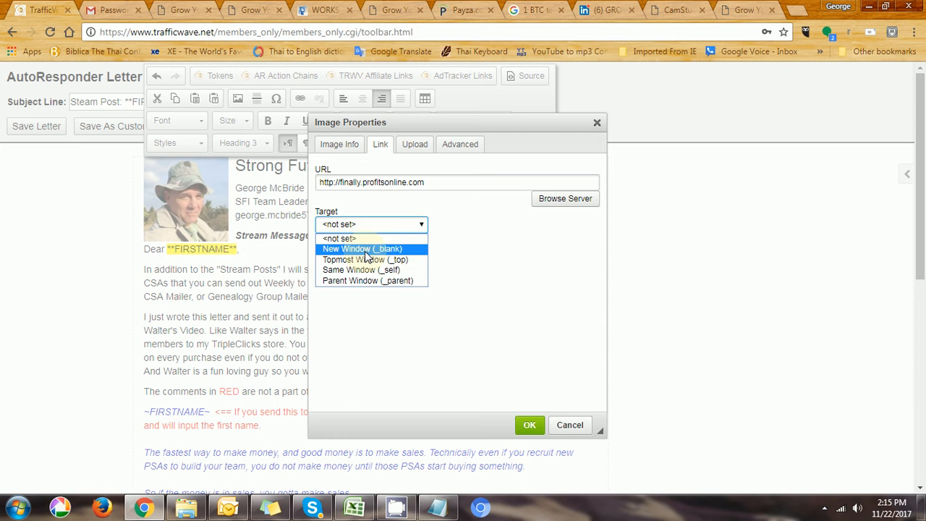
left_click(361, 249)
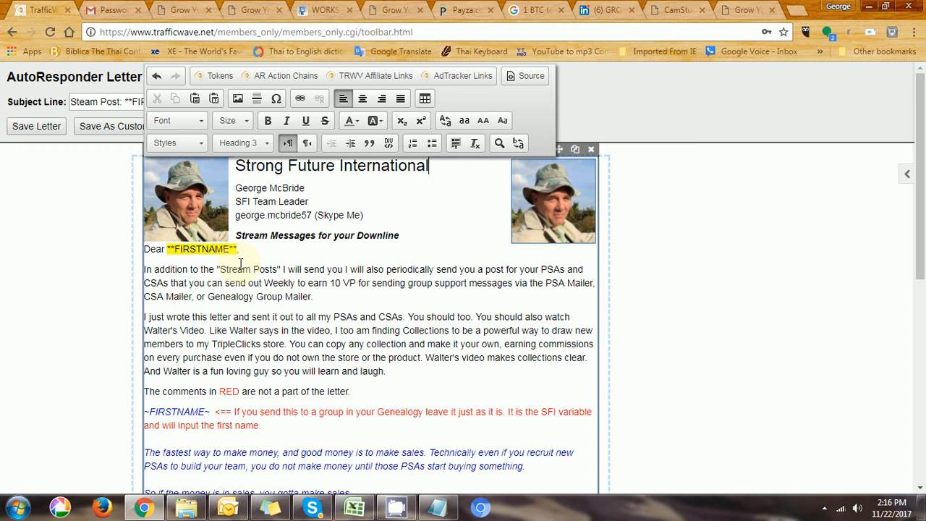
Step: Check and dismiss the left photo's image settings, then return to Campaign Letters
double_click(185, 199)
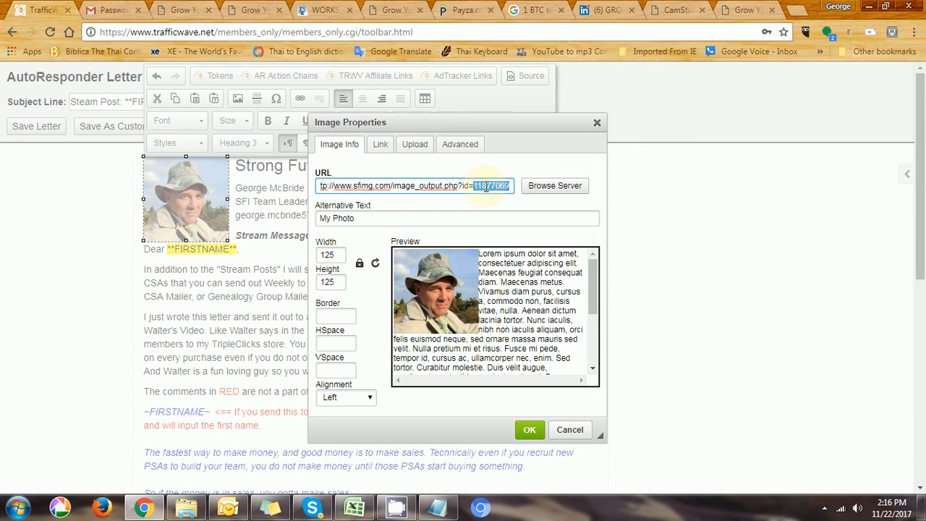
left_click(570, 429)
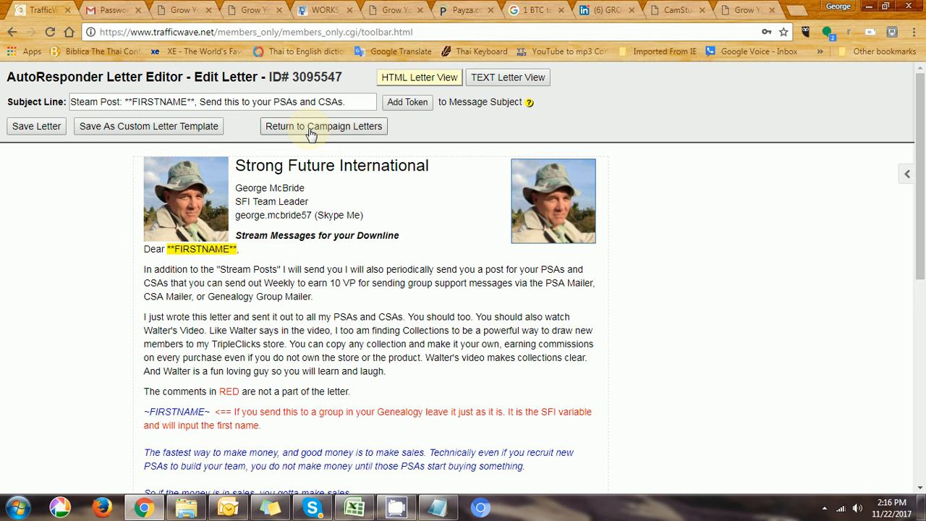
left_click(323, 126)
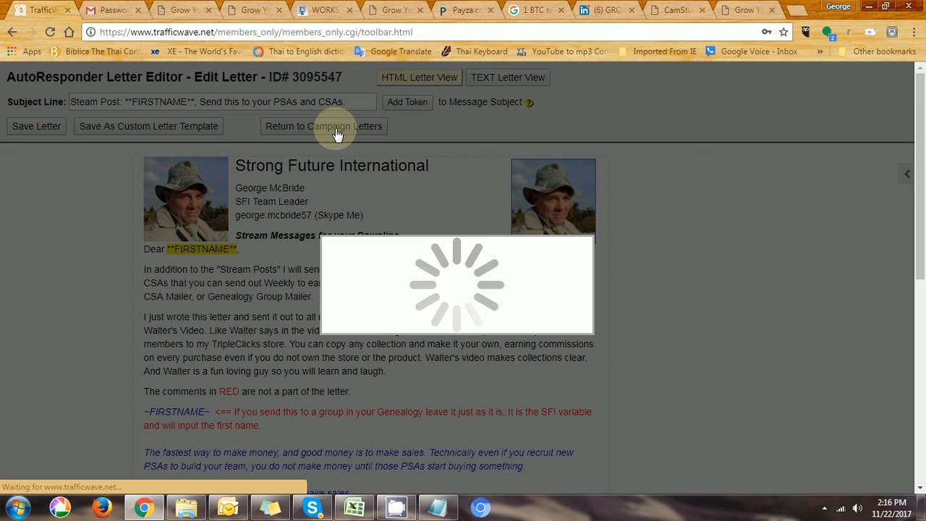
left_click(323, 126)
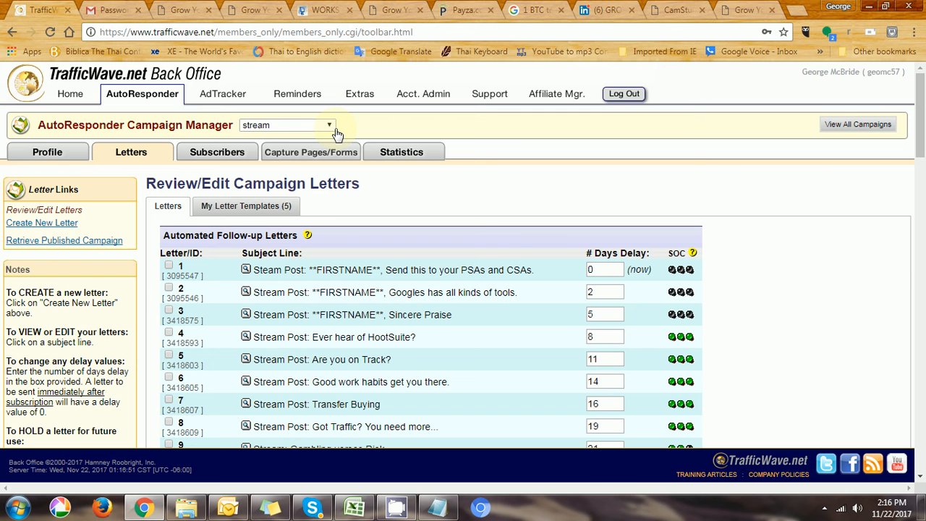
Step: In the 'Join SFI with me' Gmail draft, place the cursor above the signature
left_click(109, 9)
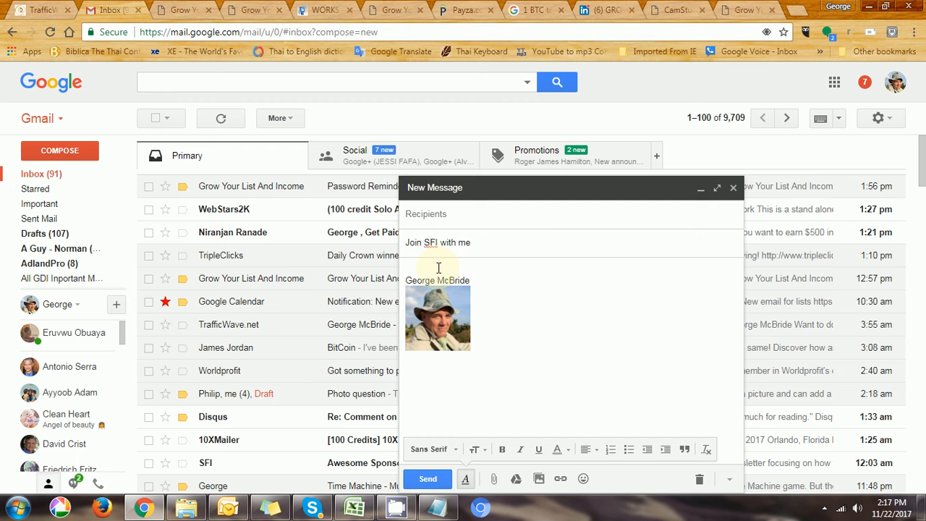
left_click(353, 506)
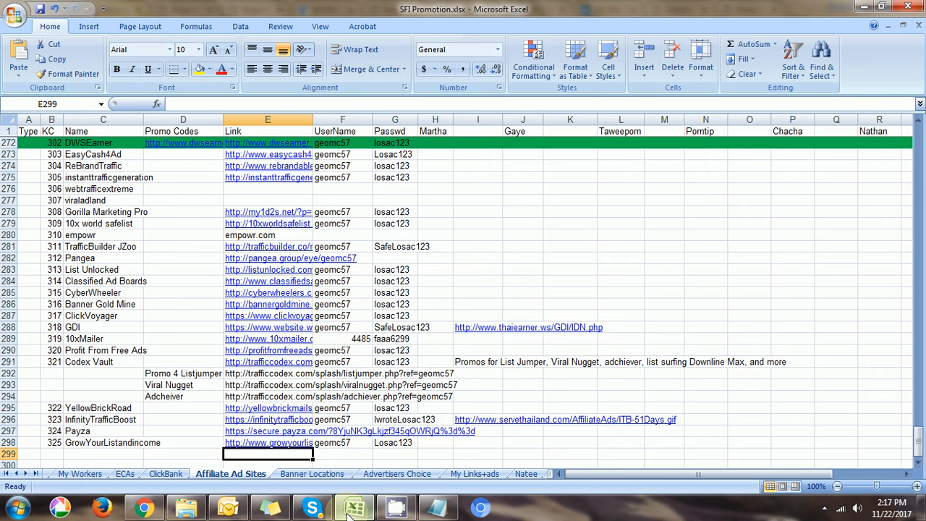
Step: Copy the TrafficWave 5 banner image address from the SFI Promotion workbook
left_click(312, 473)
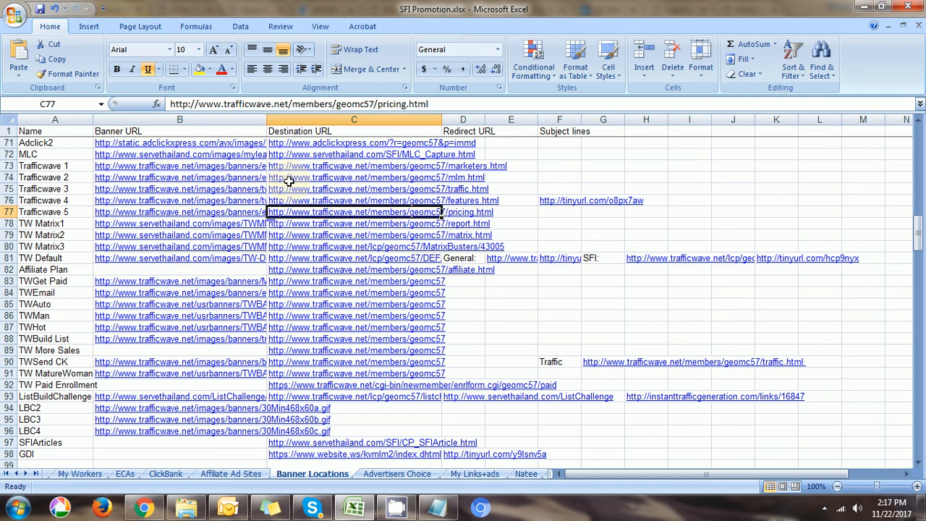
left_click(179, 212)
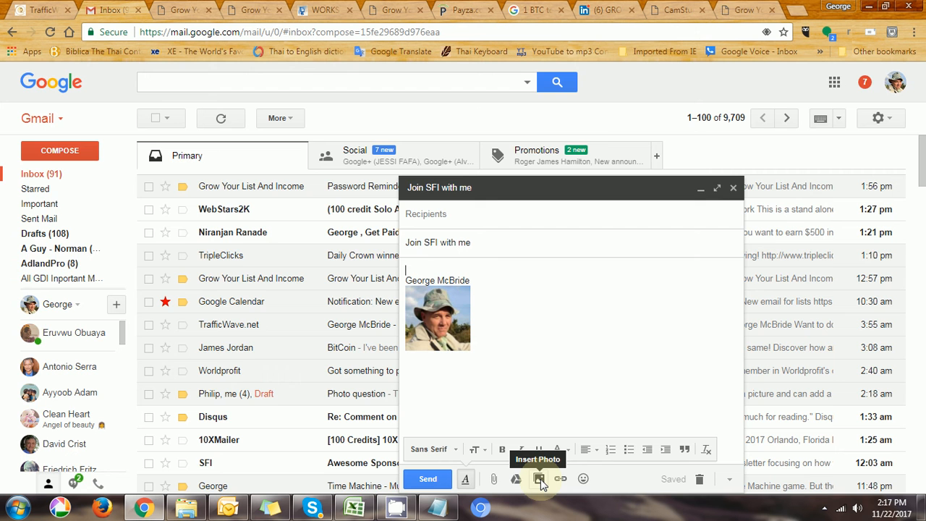
Step: Open Insert Photo, browse Albums and Upload, then choose Web Address (URL)
left_click(539, 479)
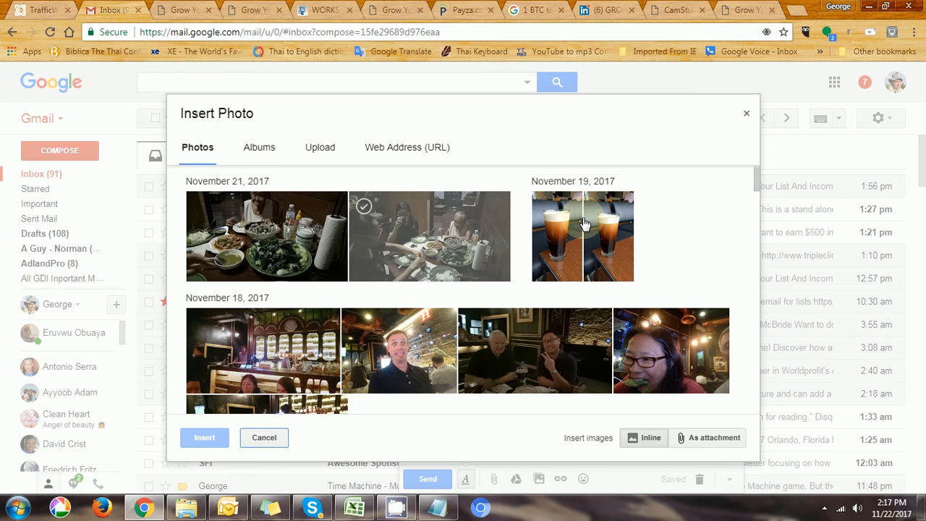
left_click(258, 147)
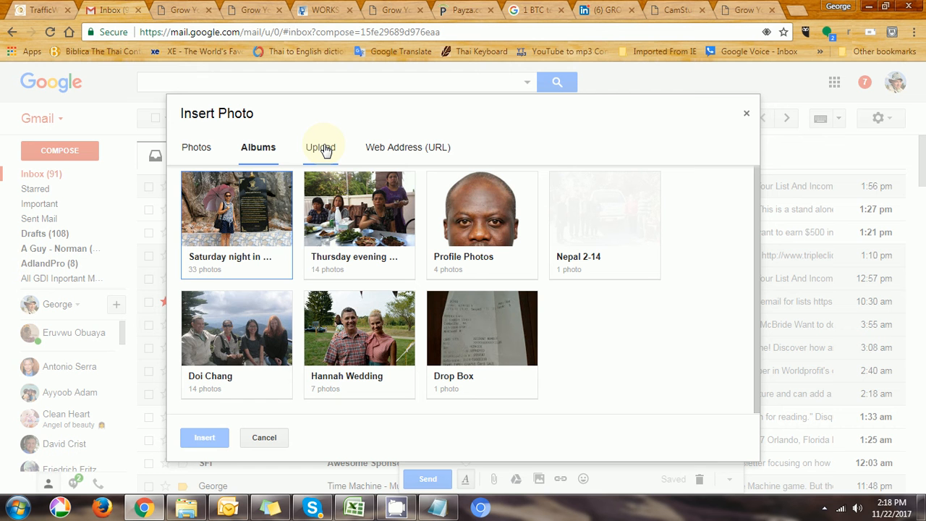
left_click(319, 147)
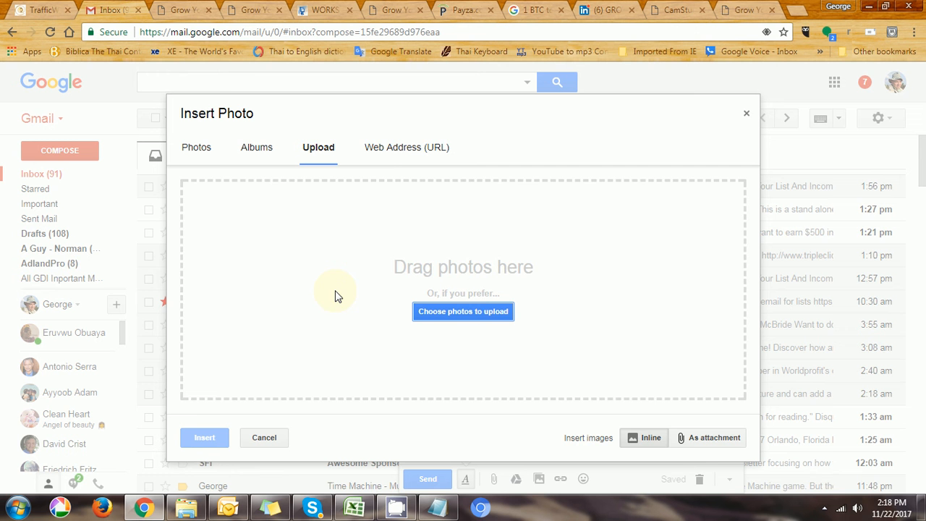
left_click(407, 147)
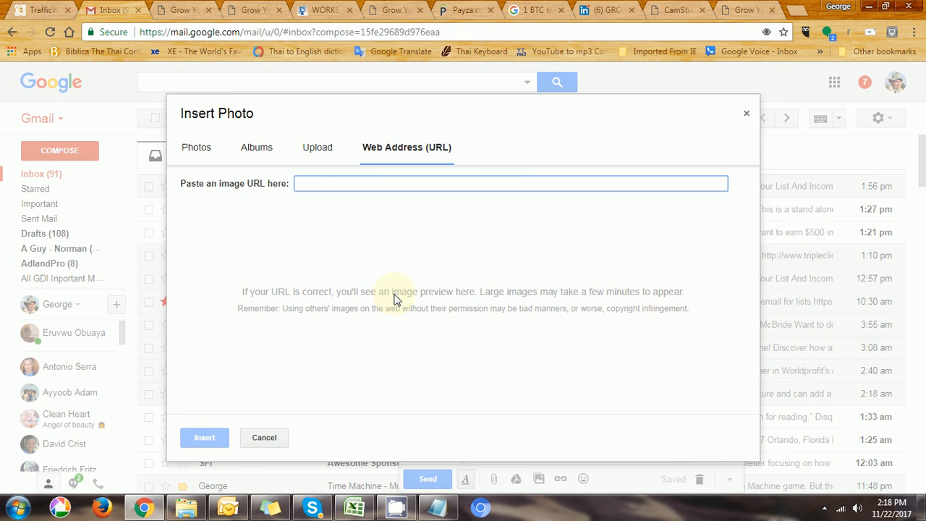
type("http://www.trafficwave.net/images/banners/email_marketing468x60a.gif")
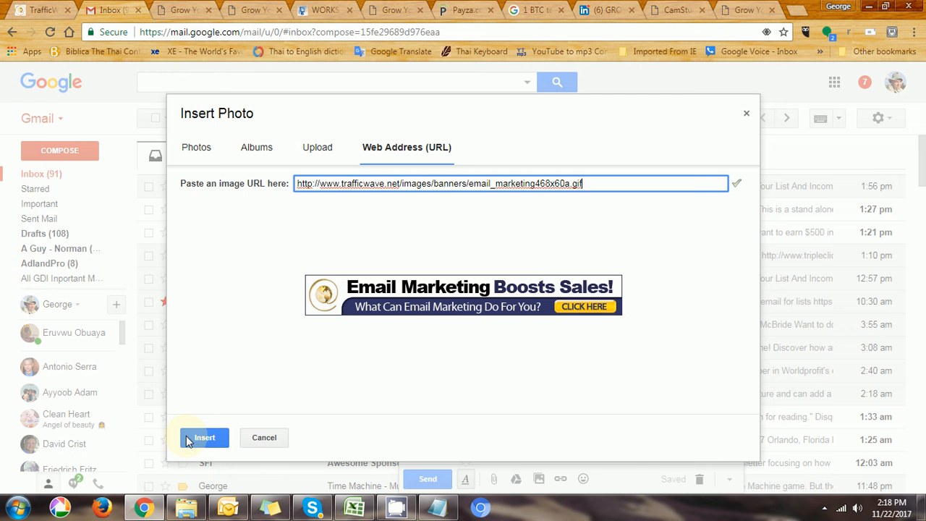
left_click(204, 437)
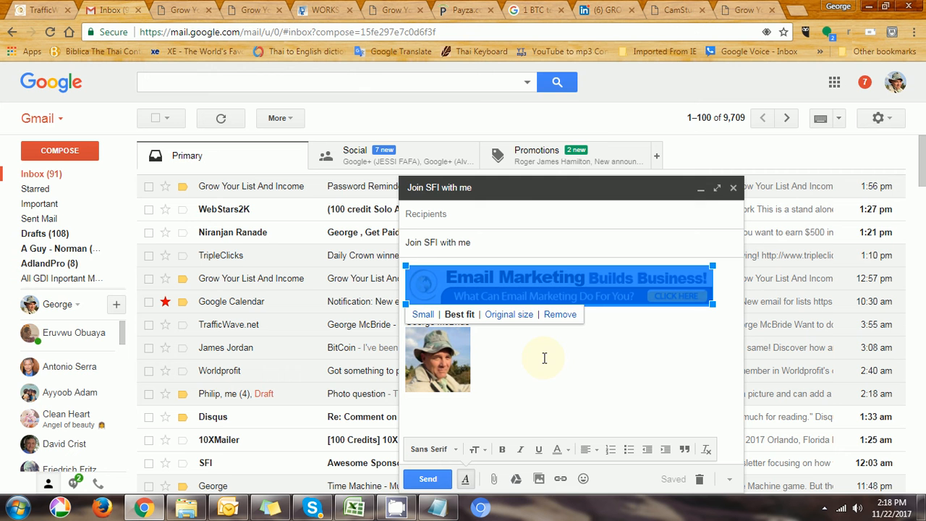
Step: Link the banner to the pricing page address from cell C77
left_click(560, 478)
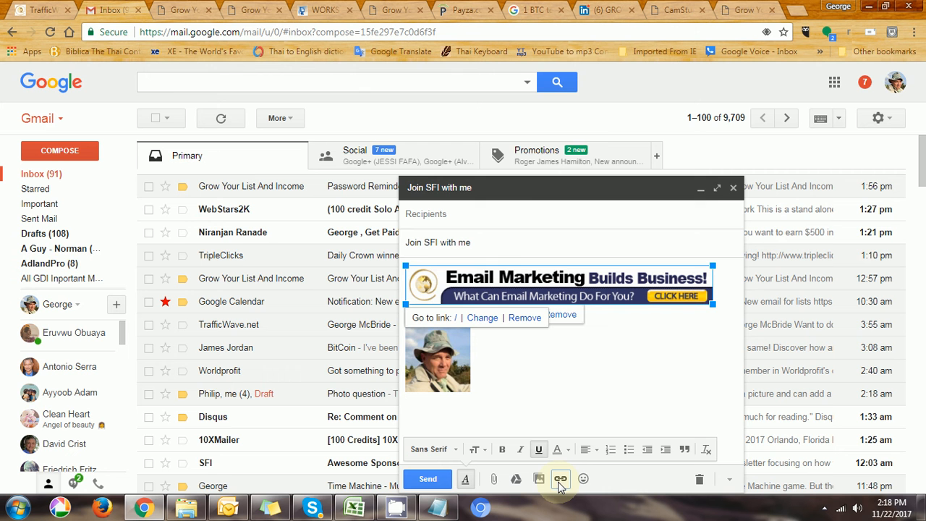
left_click(560, 478)
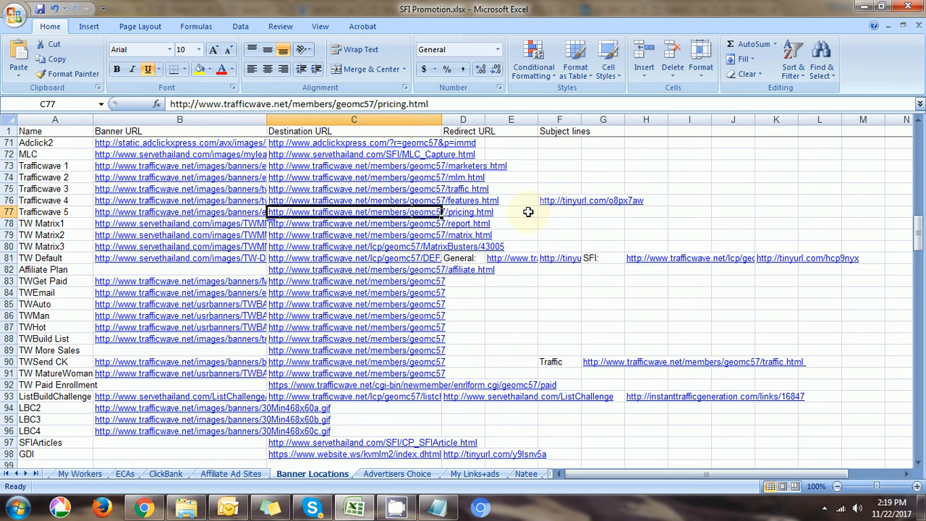
double_click(355, 212)
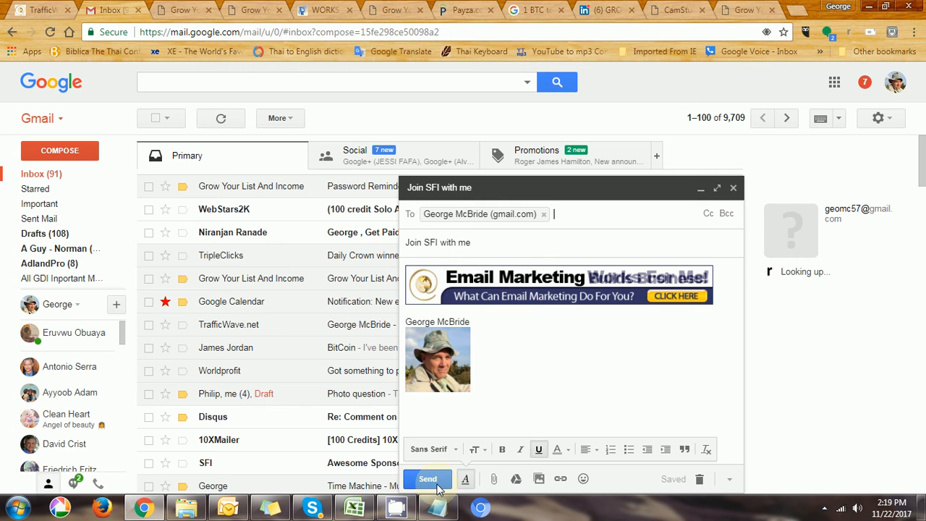
Step: Send the 'Join SFI with me' message and refresh the inbox
left_click(428, 478)
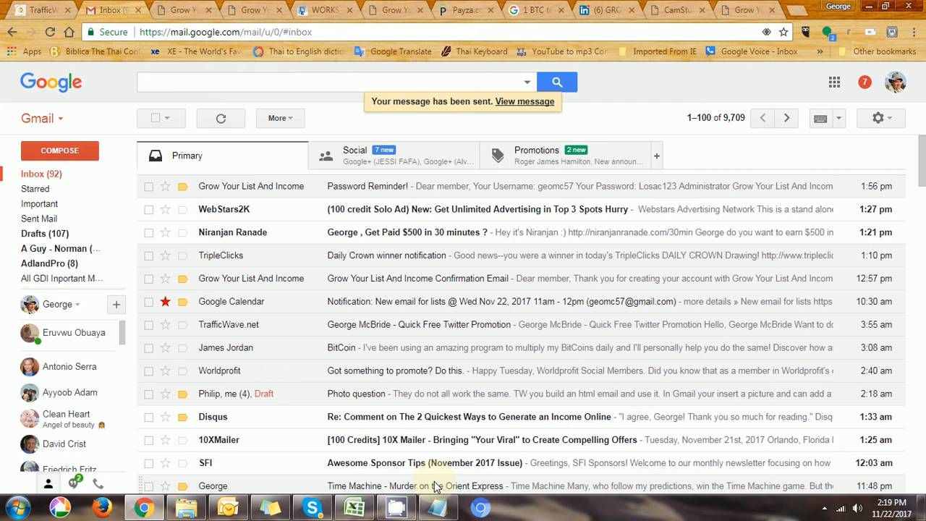
left_click(220, 118)
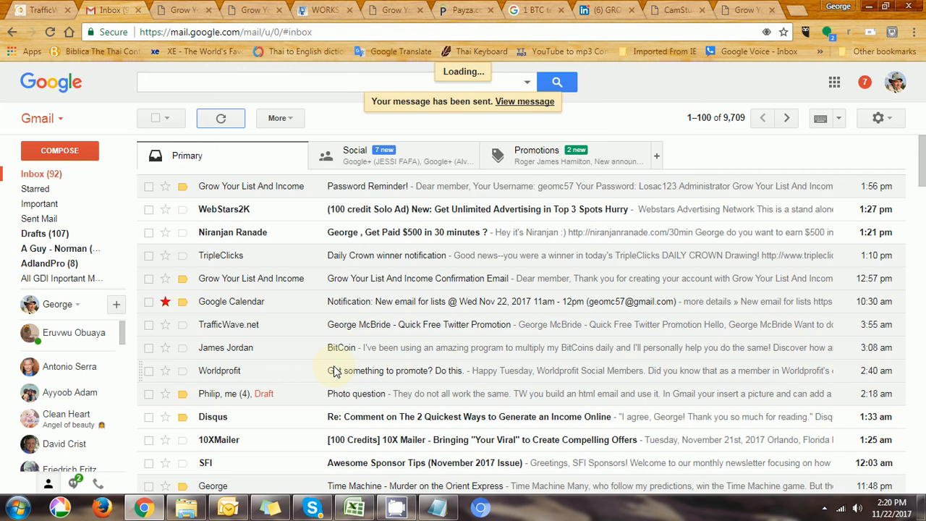
Step: Open the received 'Join SFI with me' test message
left_click(170, 9)
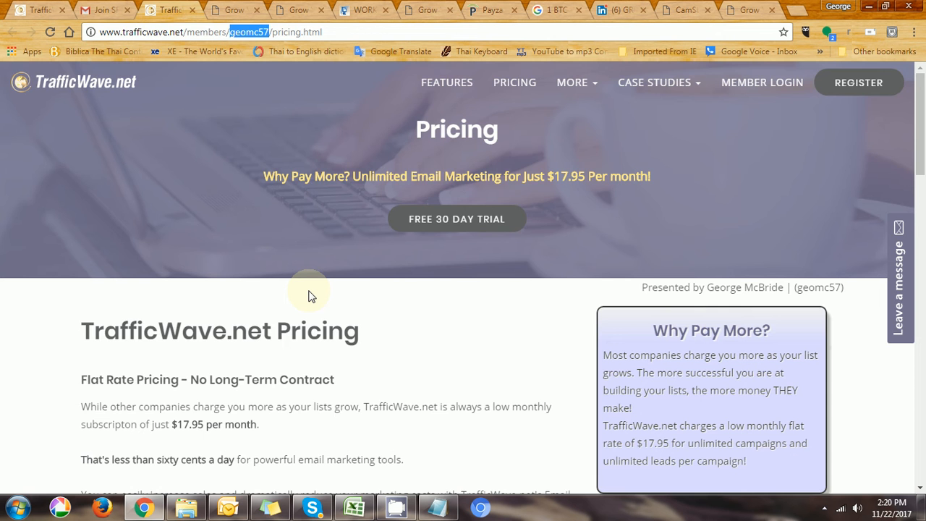
scroll("down", 3)
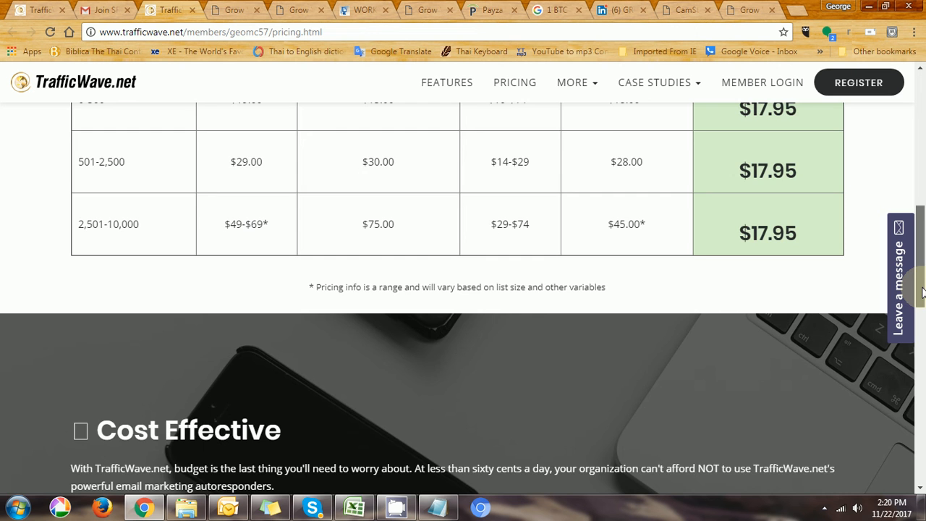
scroll("down", 3)
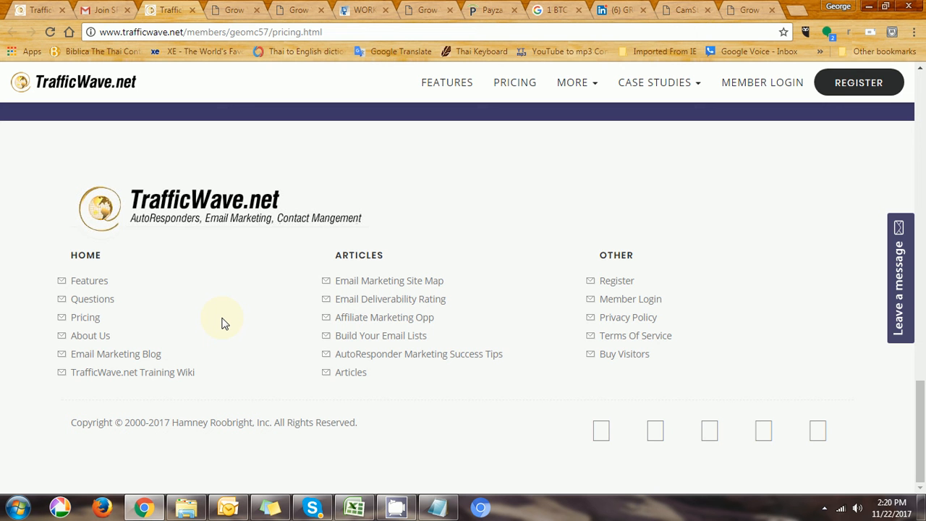
mouse_move(368, 64)
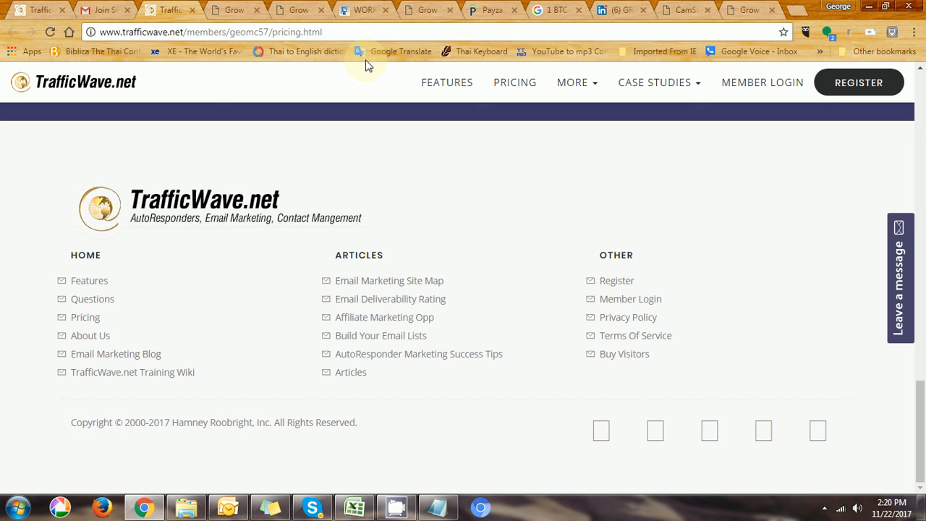